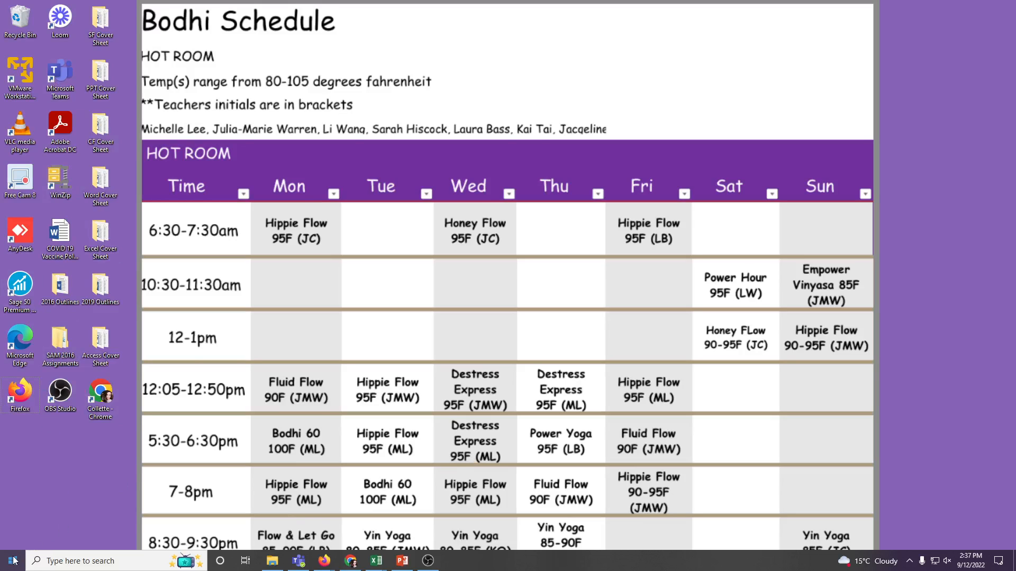
Launch Word from the Start menu's alphabetical app list under W.
left_click(11, 560)
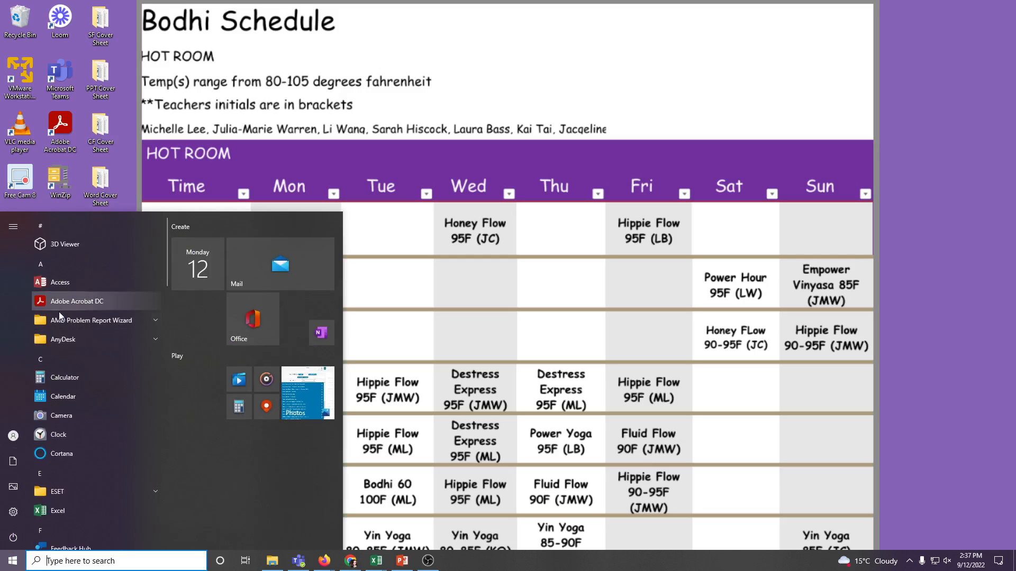
mouse_move(74, 429)
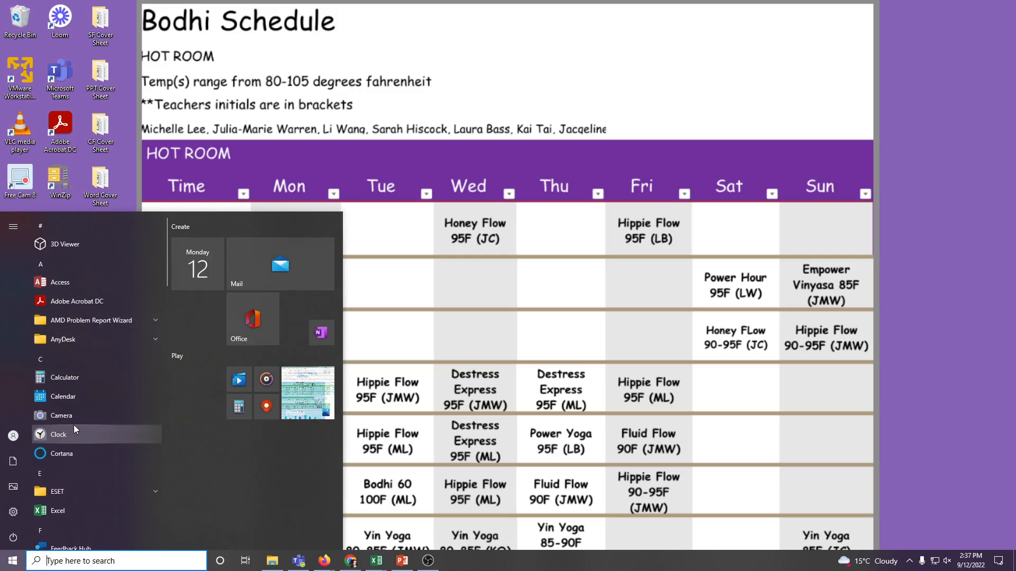
mouse_move(64, 377)
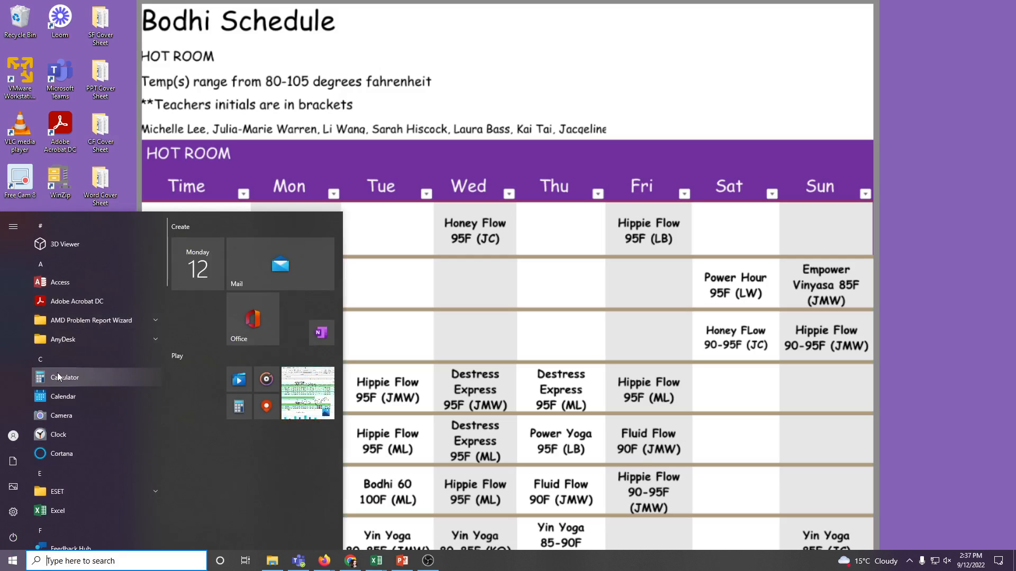
scroll("down", 3)
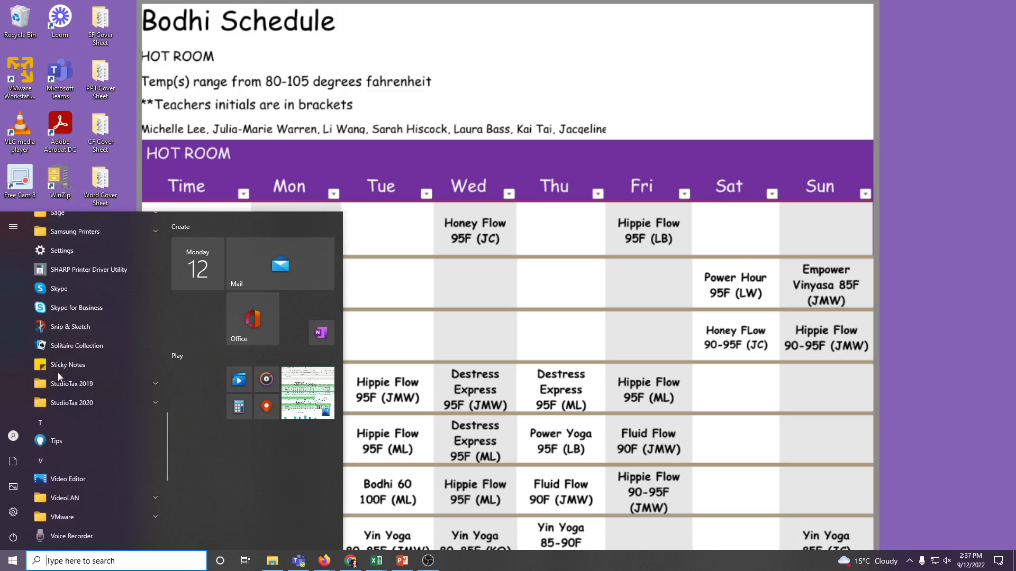
scroll("down", 3)
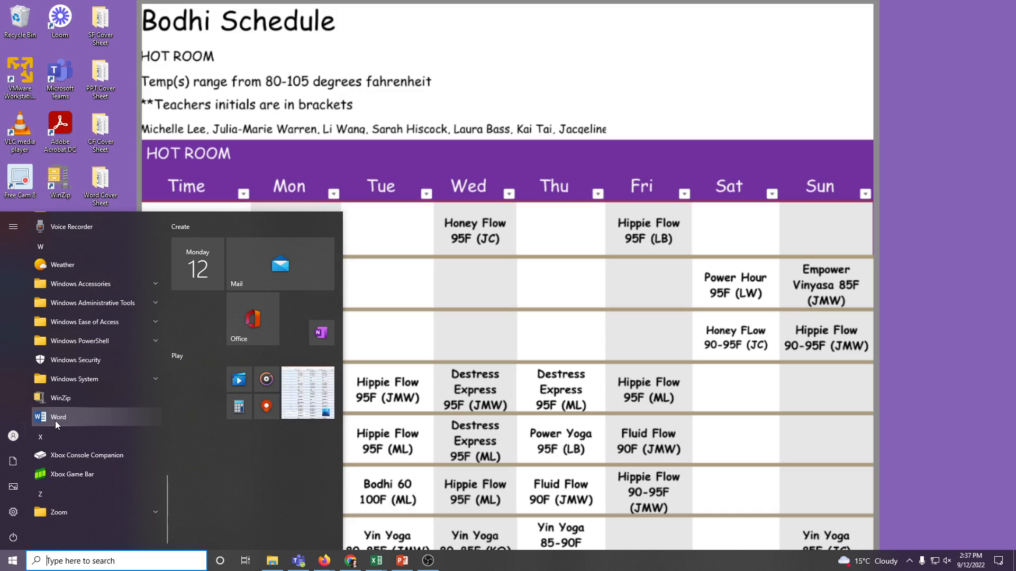
right_click(58, 416)
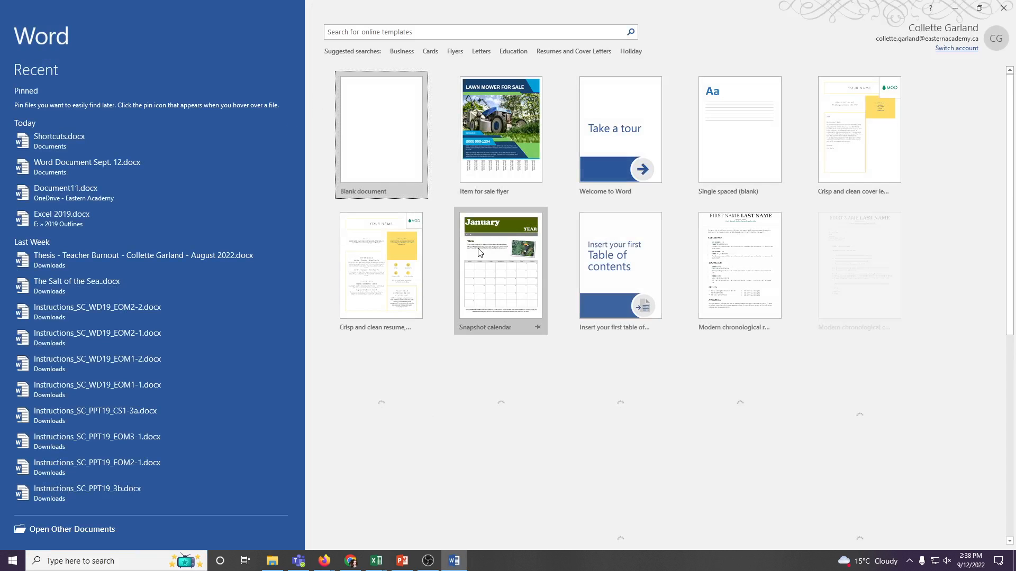
Create a blank document (Document1) from Word's start screen templates.
scroll("down", 3)
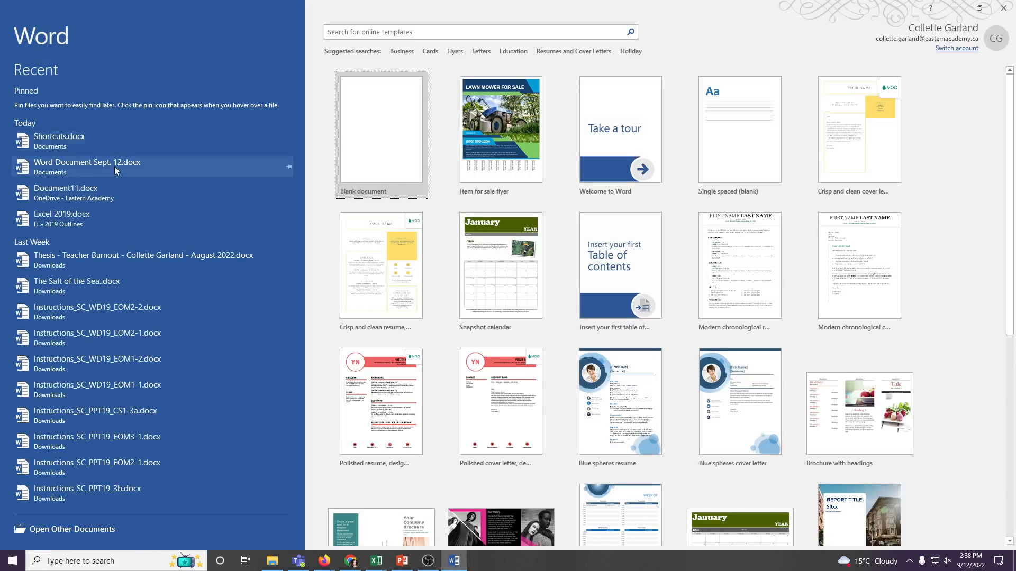
mouse_move(112, 259)
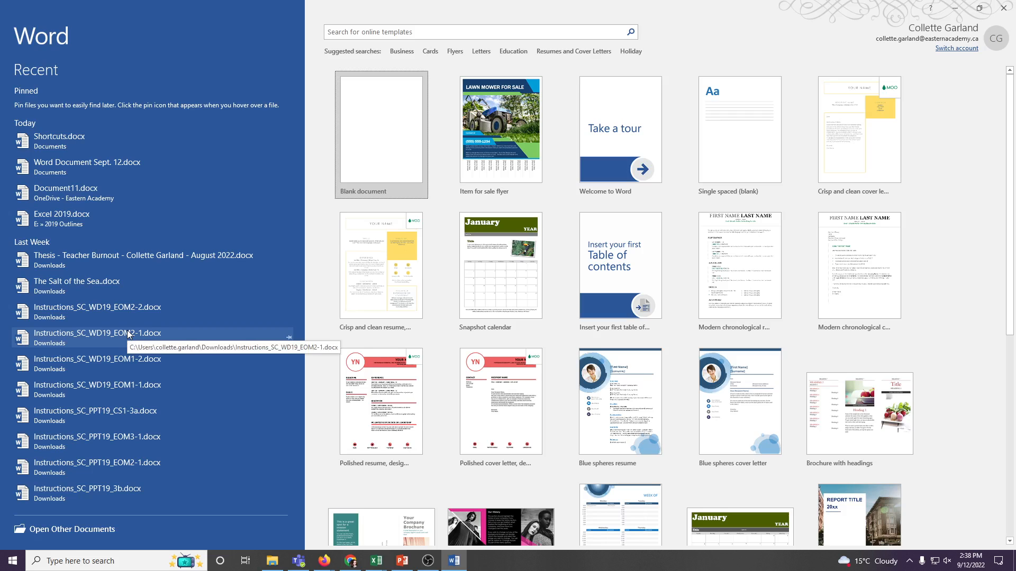
mouse_move(381, 401)
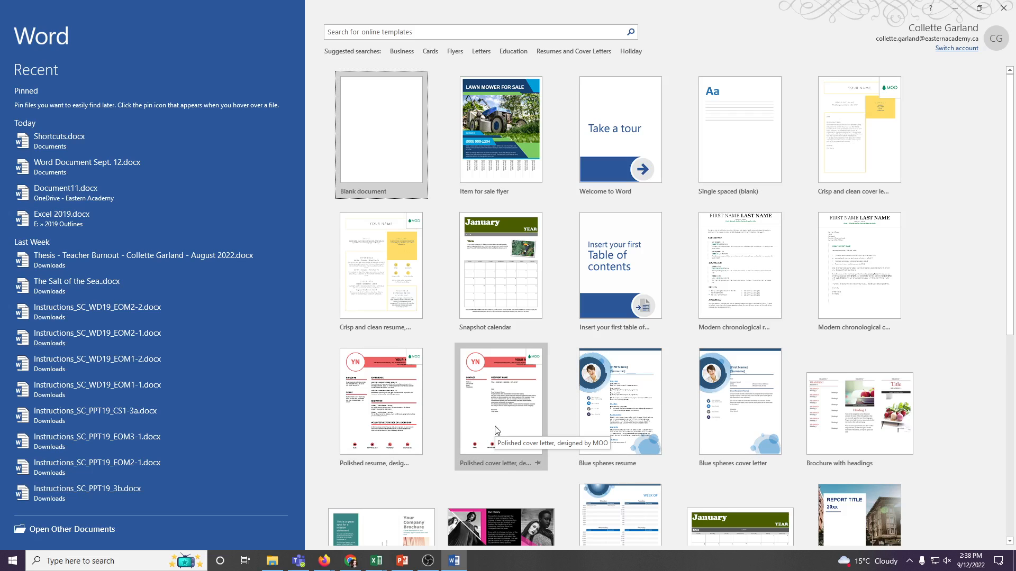
mouse_move(392, 155)
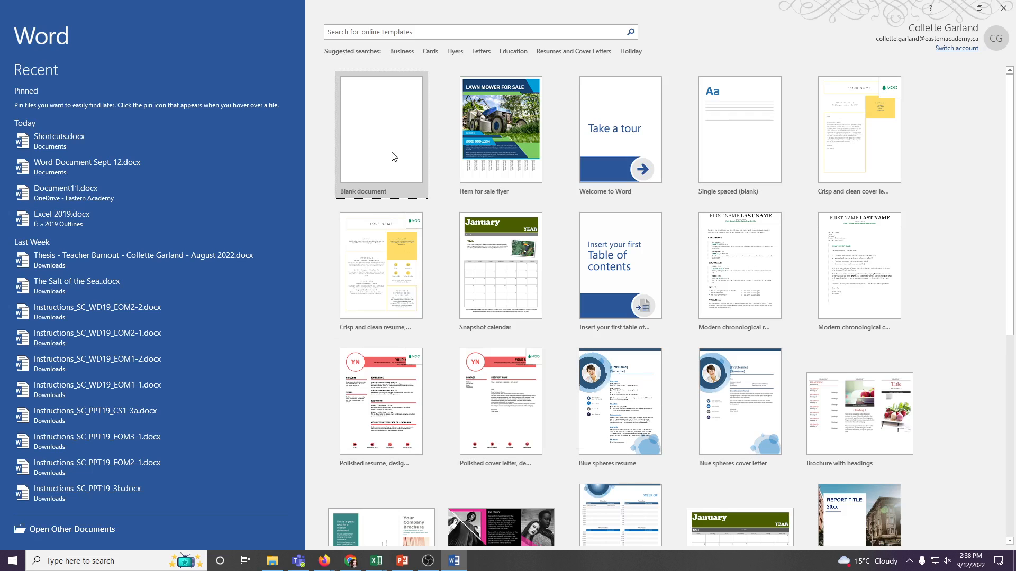
left_click(380, 130)
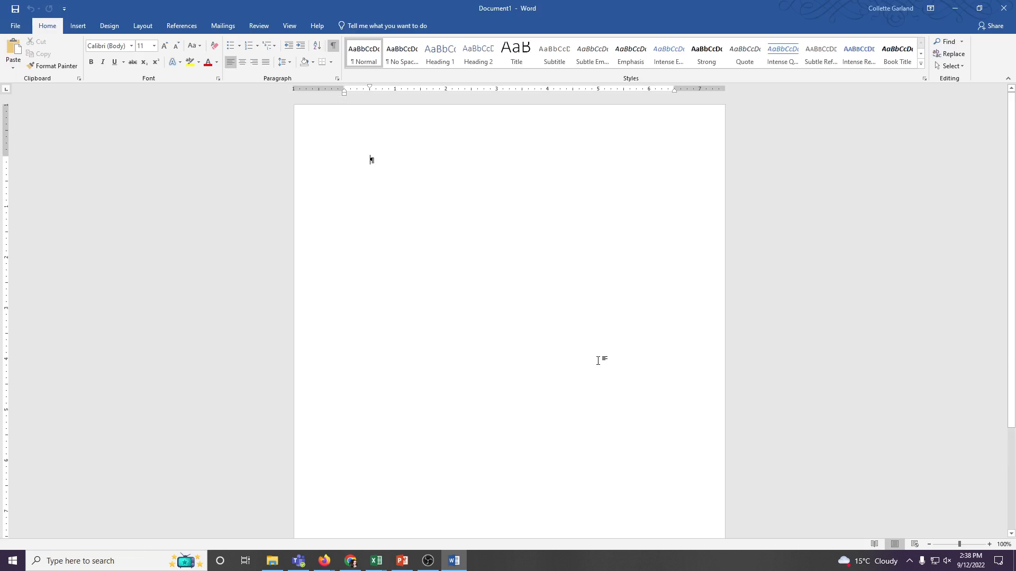